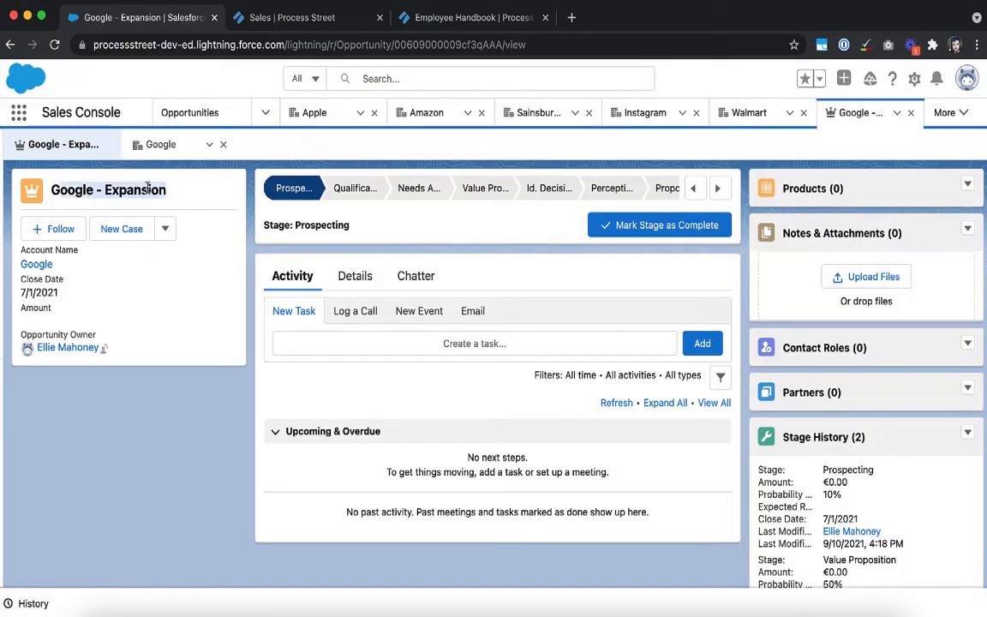
- Switch to the Slack #sales channel and start drafting a reminder question about the Cold Calling workflow
{"action": "left_click", "coordinate": [292, 17]}
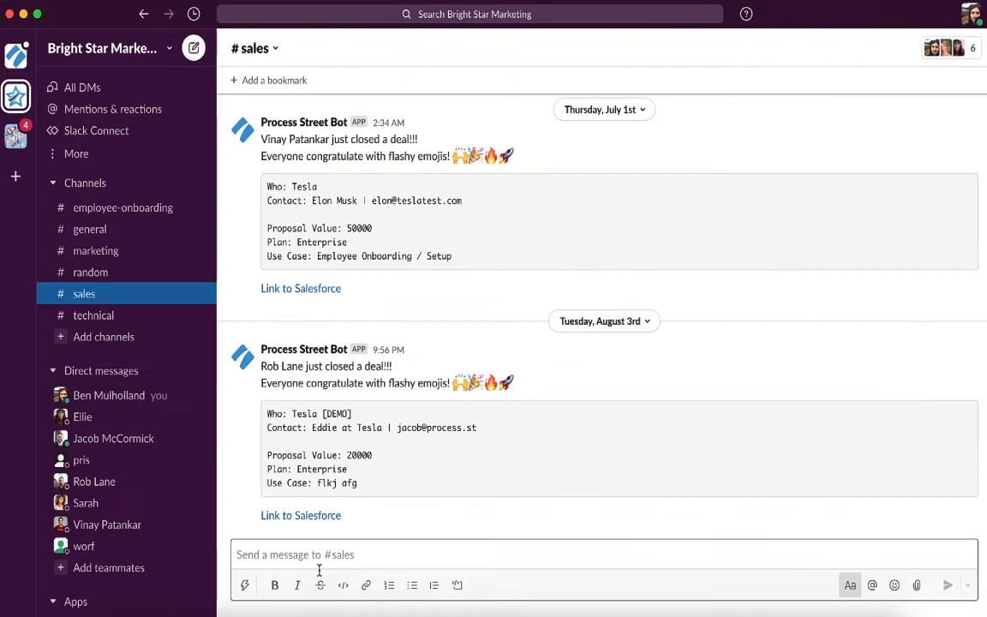
{"action": "type", "text": "Hey @here, could you remind me of when we're supposed to run the Cold Calling workflow and when we run the Follow Up Call workflow? I can't tell which we need for an expansion opportunity"}
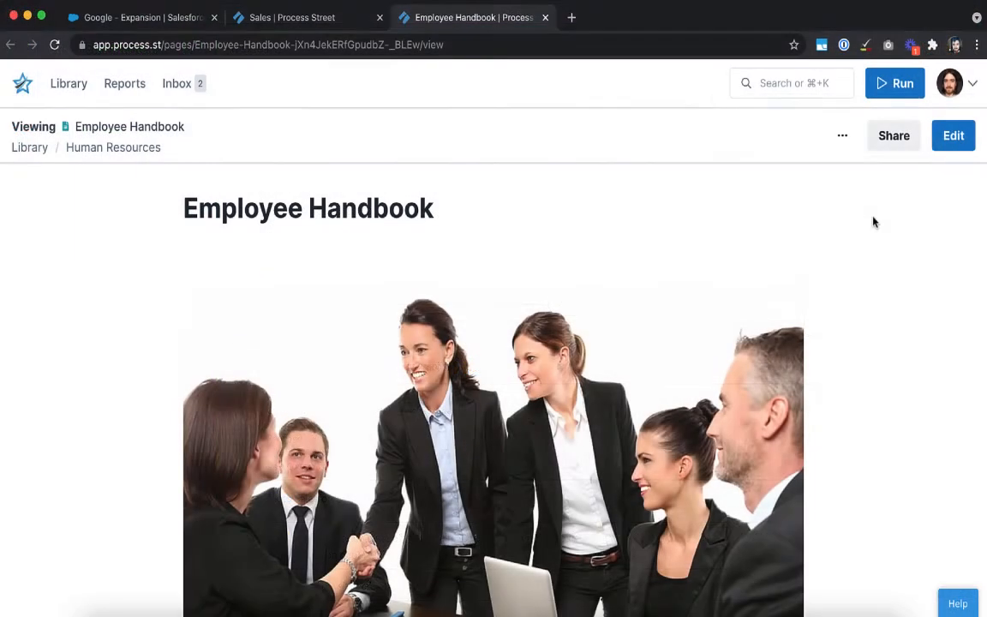
{"action": "mouse_move", "coordinate": [843, 359]}
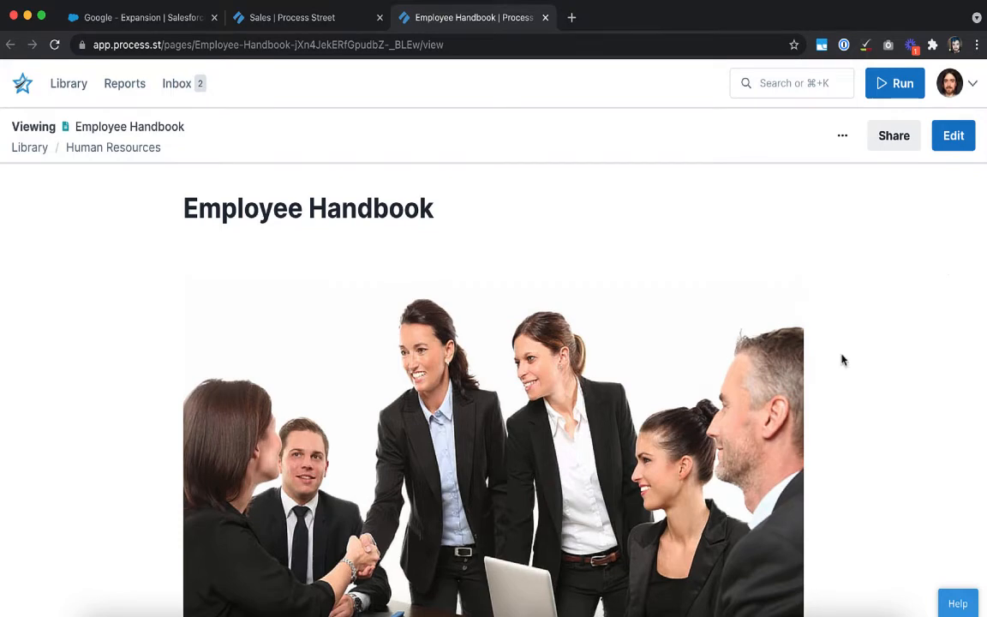
- Scroll through Company values, PTO Policy and the Discrimination and Harassment Policy sections
{"action": "scroll", "scroll_direction": "down", "scroll_amount": 3}
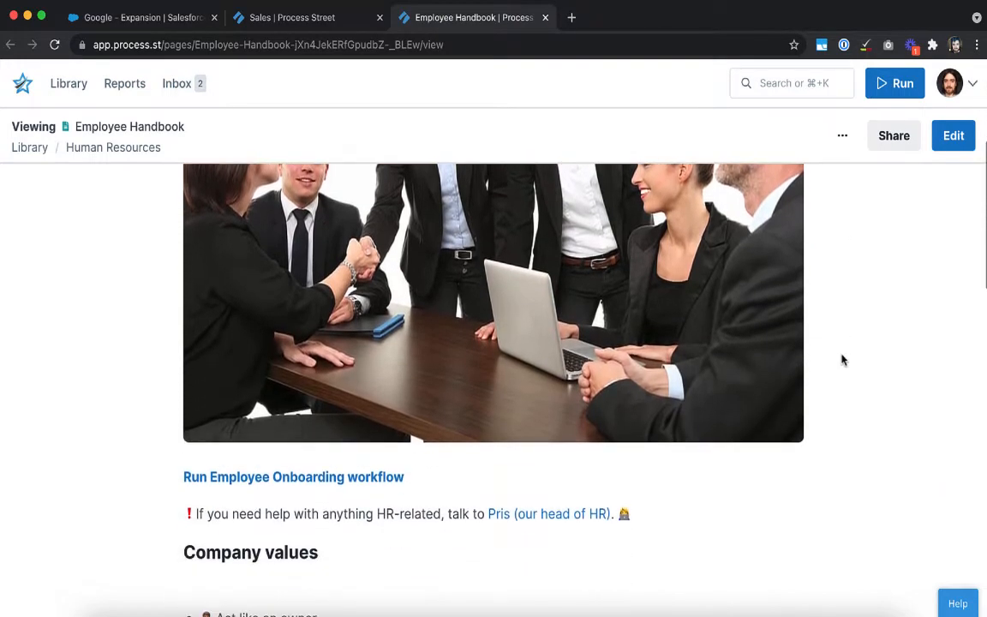
{"action": "scroll", "scroll_direction": "down", "scroll_amount": 3}
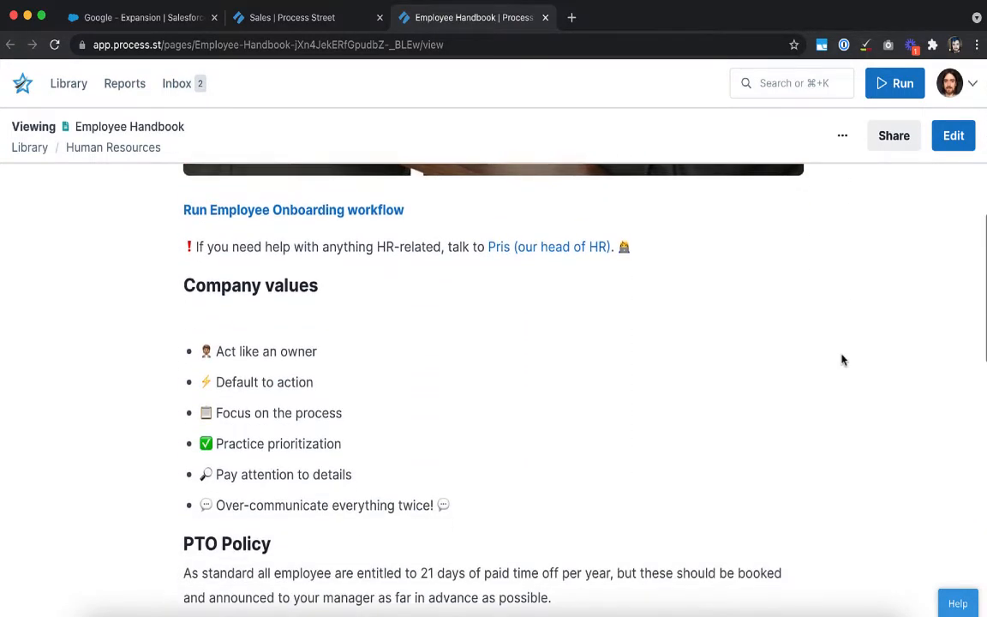
{"action": "scroll", "scroll_direction": "down", "scroll_amount": 3}
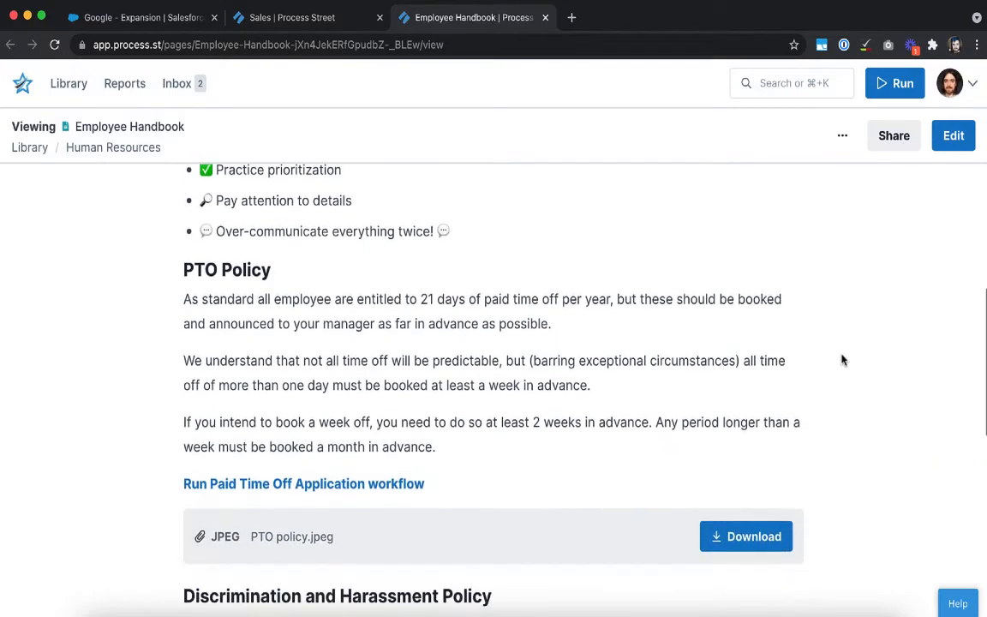
{"action": "scroll", "scroll_direction": "down", "scroll_amount": 3}
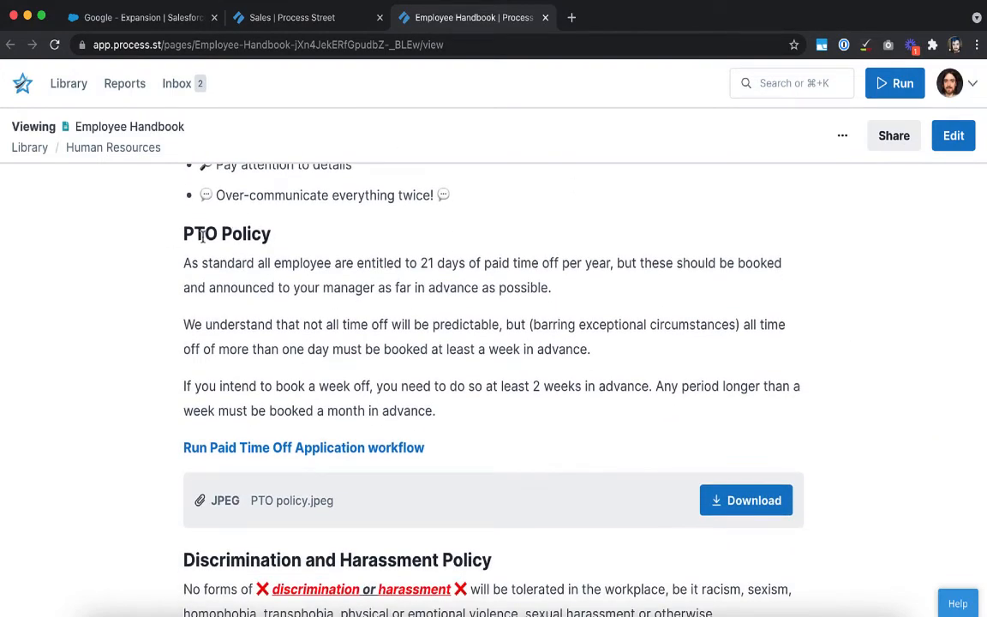
{"action": "mouse_move", "coordinate": [608, 222]}
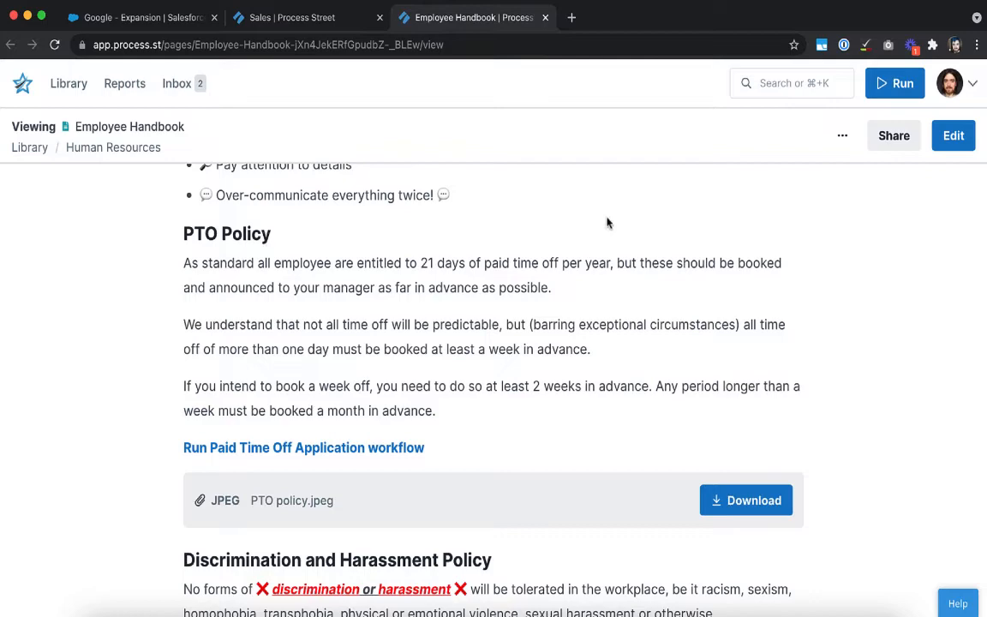
{"action": "scroll", "scroll_direction": "down", "scroll_amount": 3}
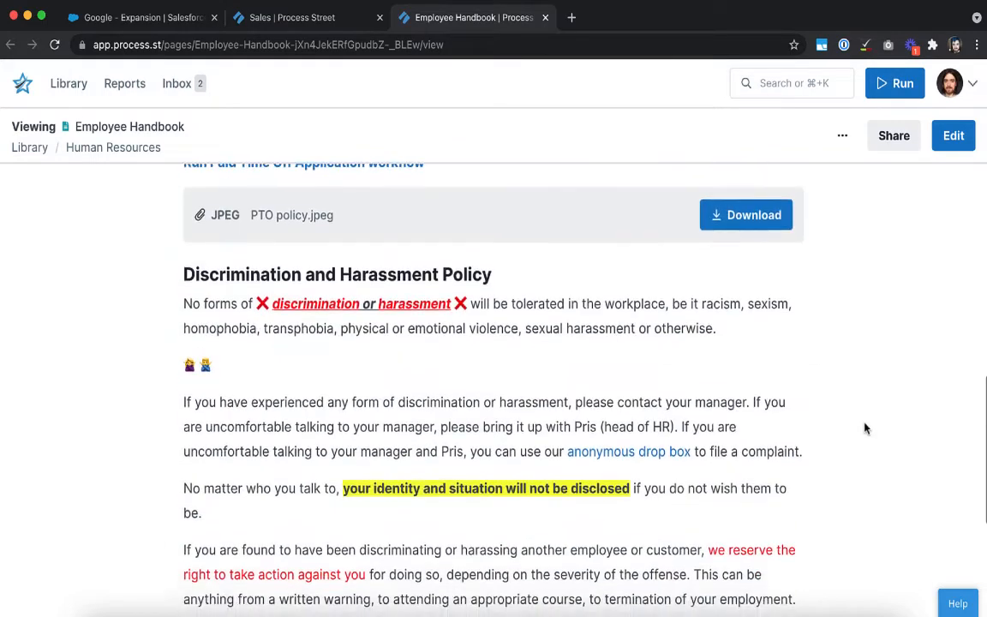
{"action": "scroll", "scroll_direction": "down", "scroll_amount": 3}
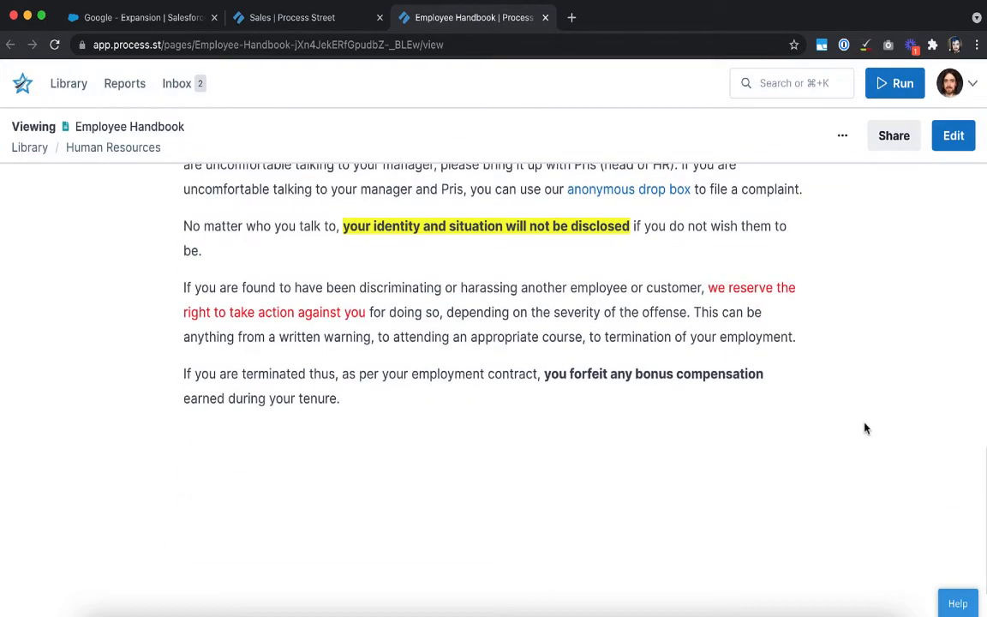
{"action": "scroll", "scroll_direction": "up", "scroll_amount": 3}
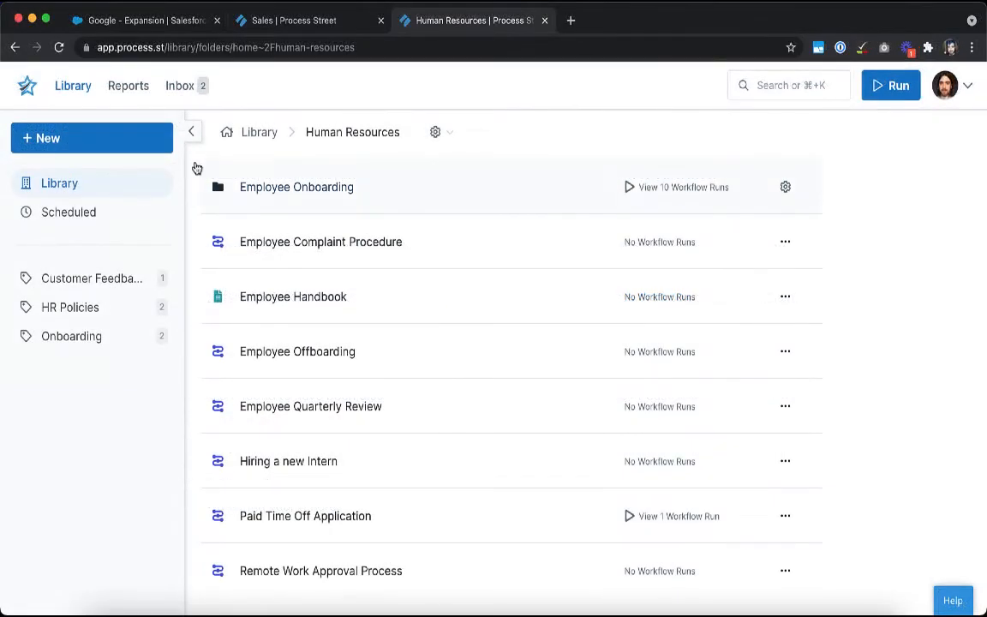
{"action": "mouse_move", "coordinate": [274, 334]}
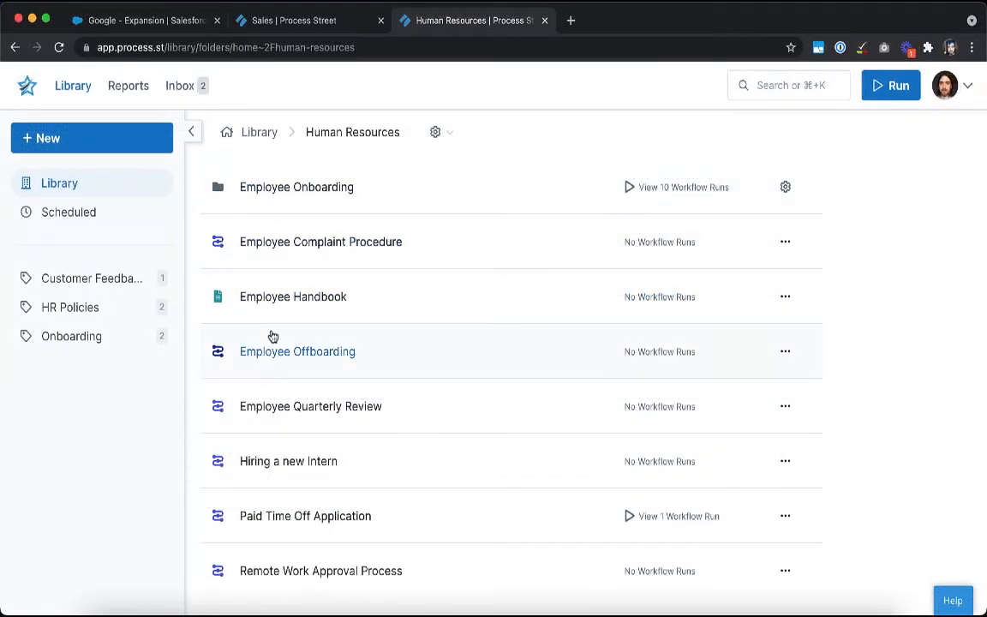
{"action": "mouse_move", "coordinate": [226, 312]}
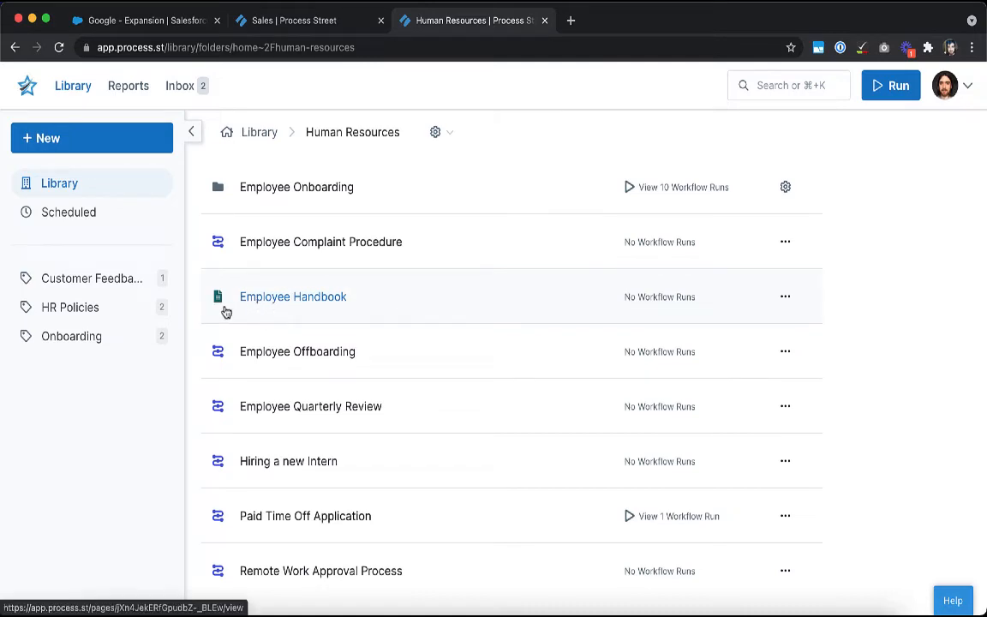
- Reopen the Employee Handbook from the Human Resources folder and bring up its Share dialog
{"action": "left_click", "coordinate": [292, 296]}
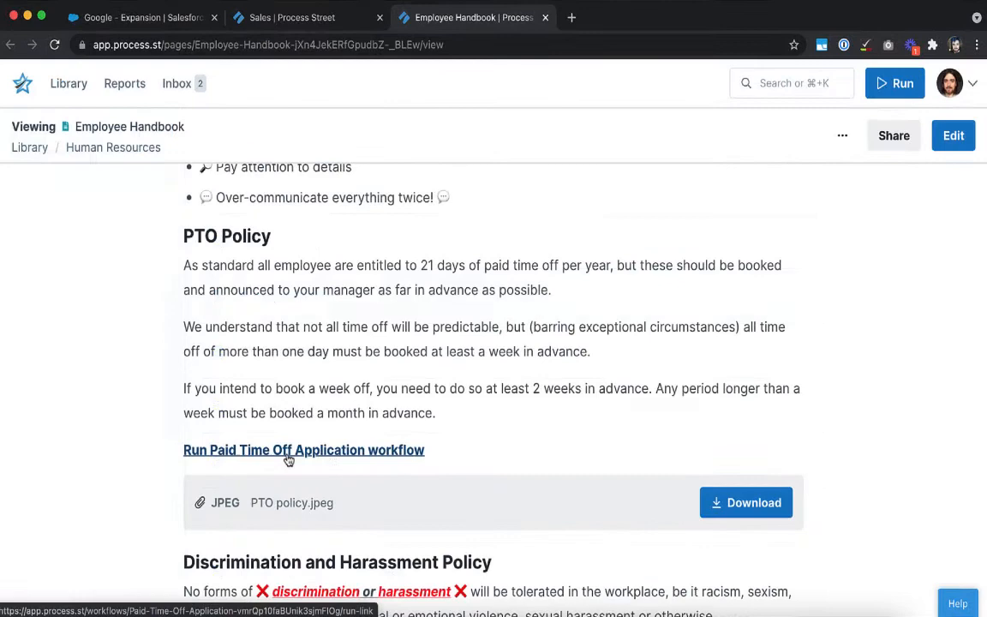
{"action": "mouse_move", "coordinate": [894, 136]}
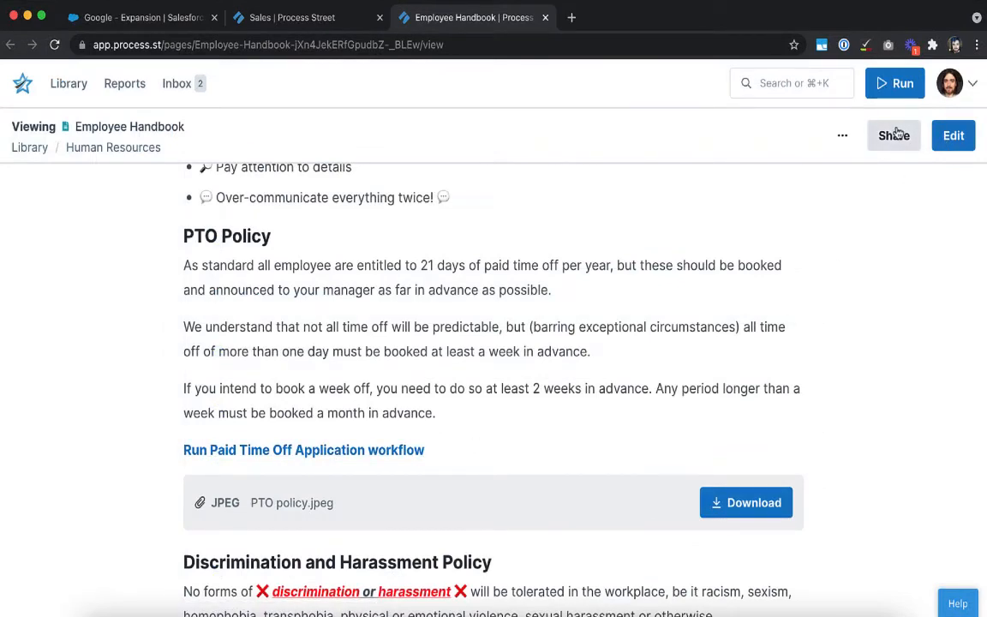
{"action": "left_click", "coordinate": [892, 135]}
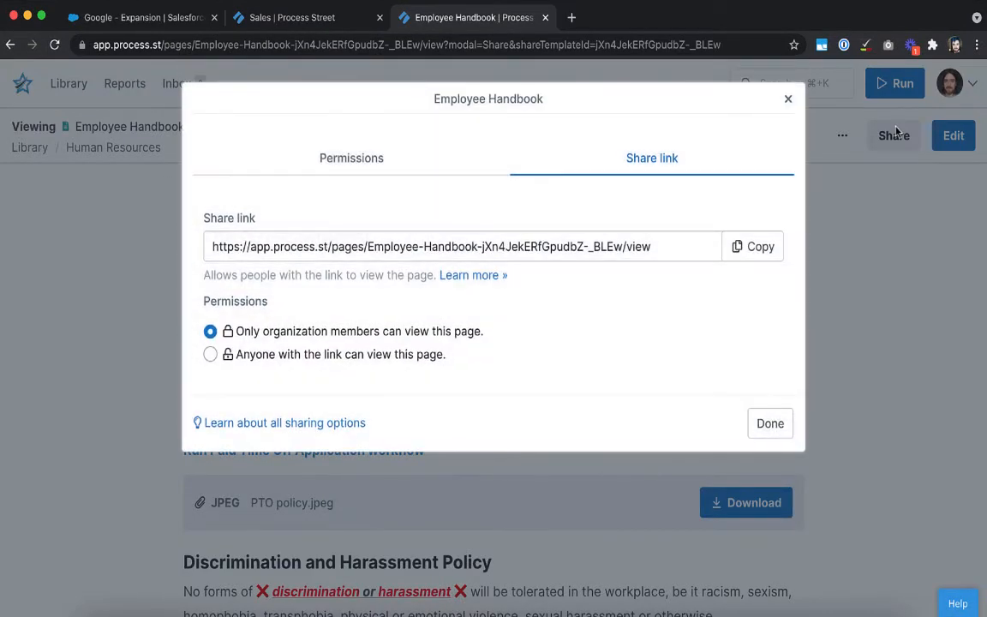
- Review the Permissions list of nine users and groups with access to the handbook
{"action": "left_click", "coordinate": [351, 157]}
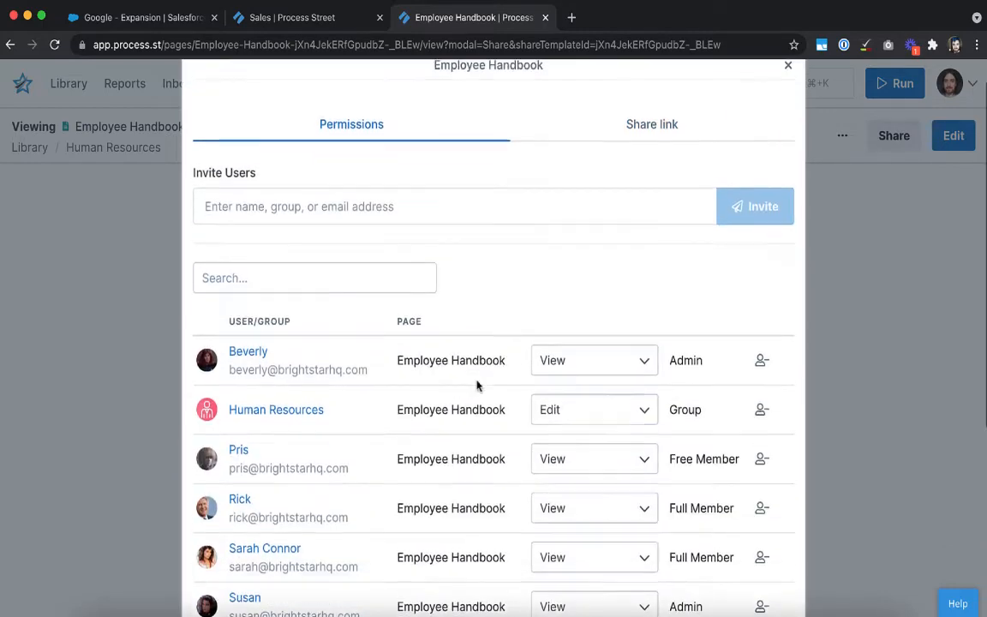
{"action": "scroll", "scroll_direction": "down", "scroll_amount": 3}
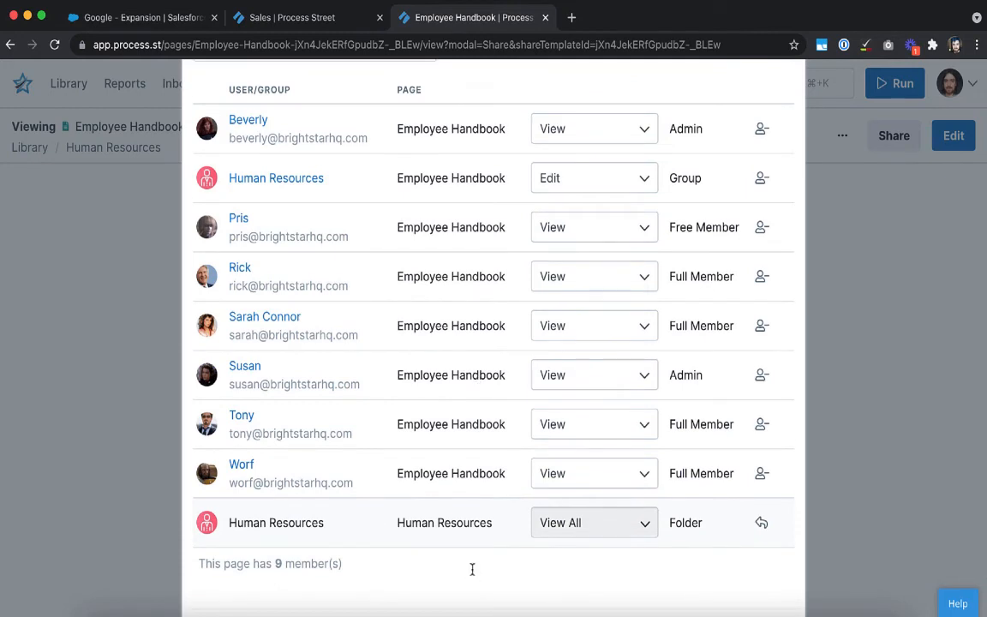
{"action": "mouse_move", "coordinate": [476, 351]}
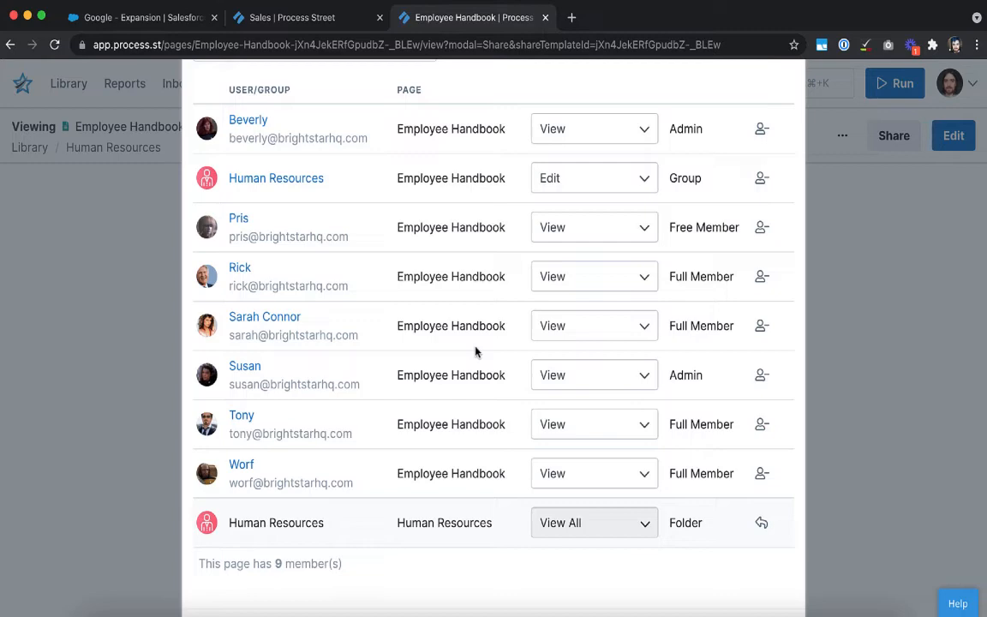
{"action": "scroll", "scroll_direction": "up", "scroll_amount": 3}
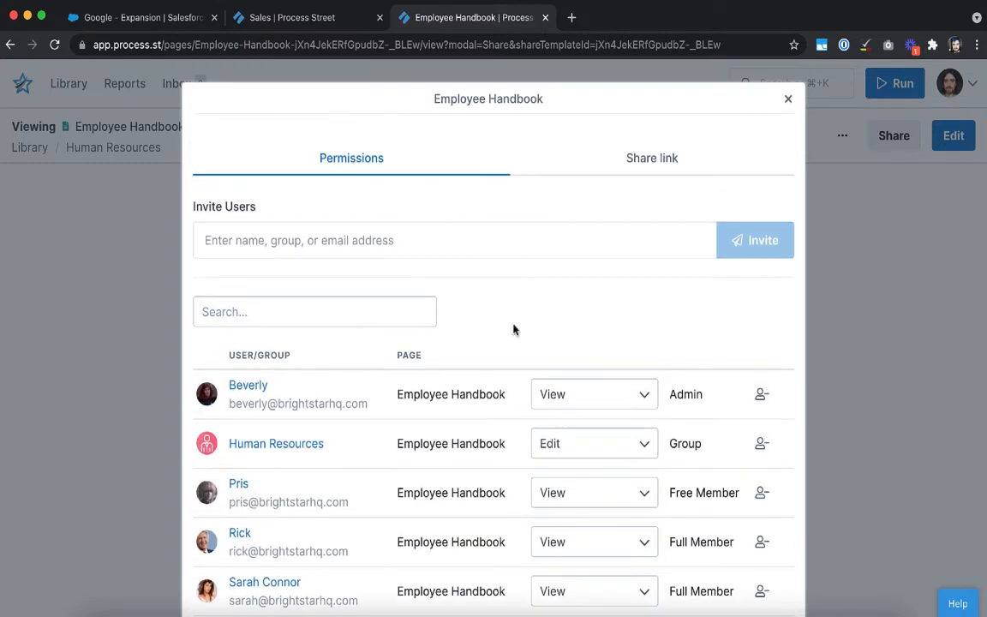
- Try 'Anyone with the link can view', then keep the share link on 'Only organization members'
{"action": "left_click", "coordinate": [651, 158]}
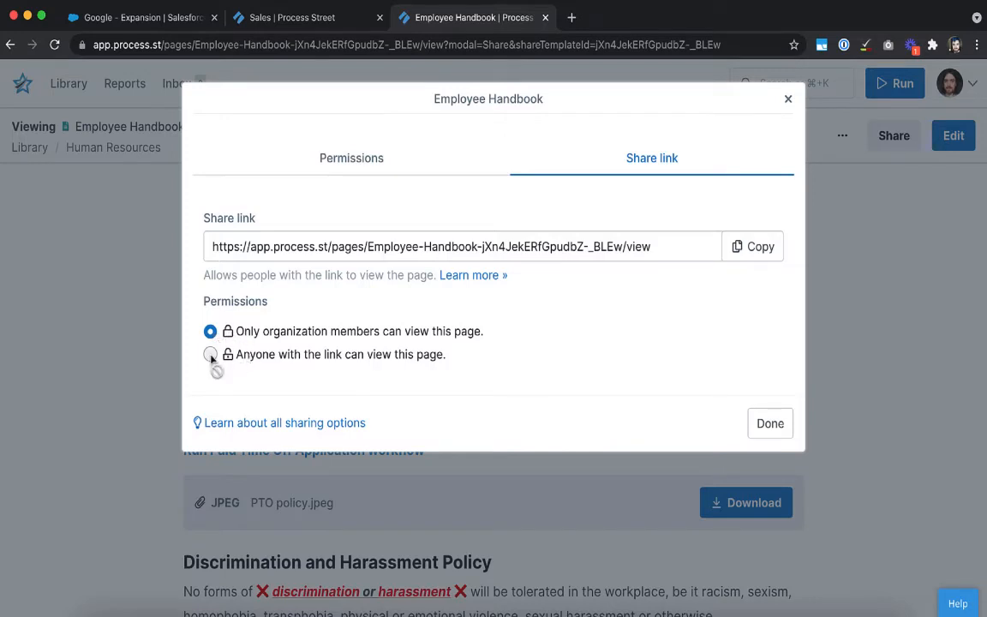
{"action": "left_click", "coordinate": [209, 353]}
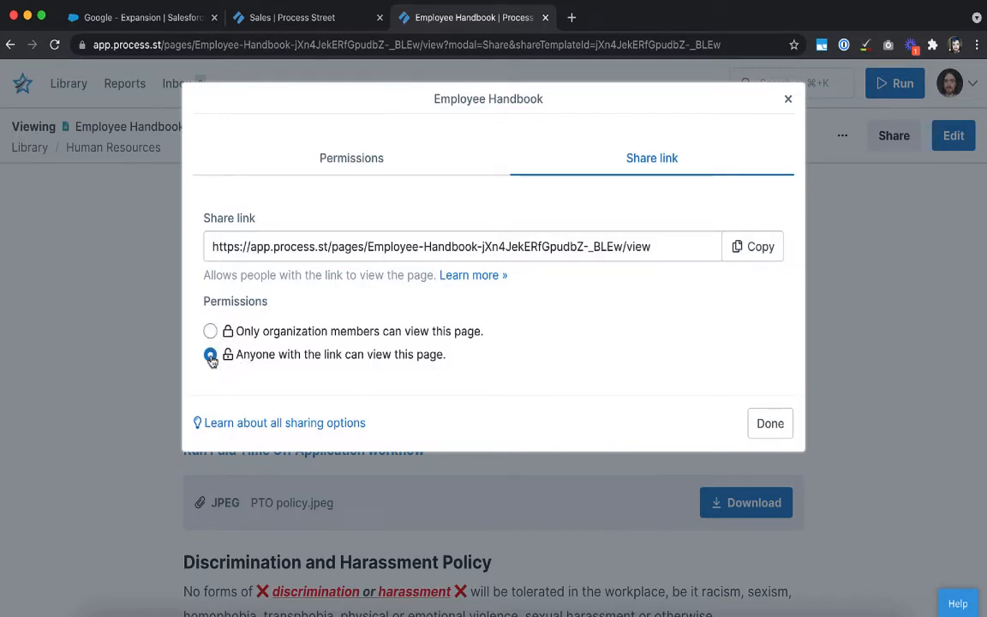
{"action": "left_click", "coordinate": [209, 352]}
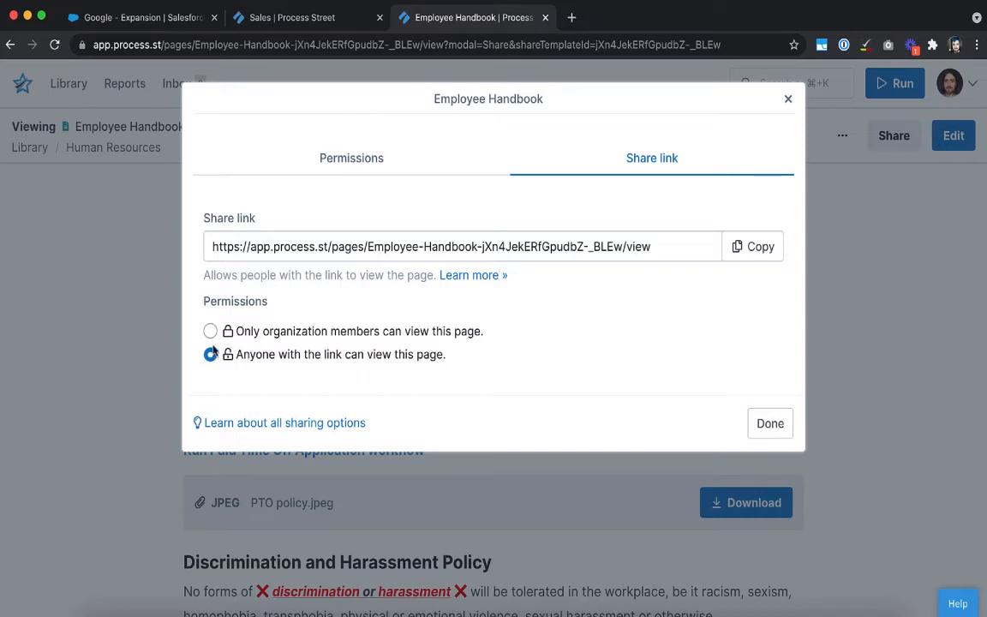
{"action": "left_click", "coordinate": [209, 331]}
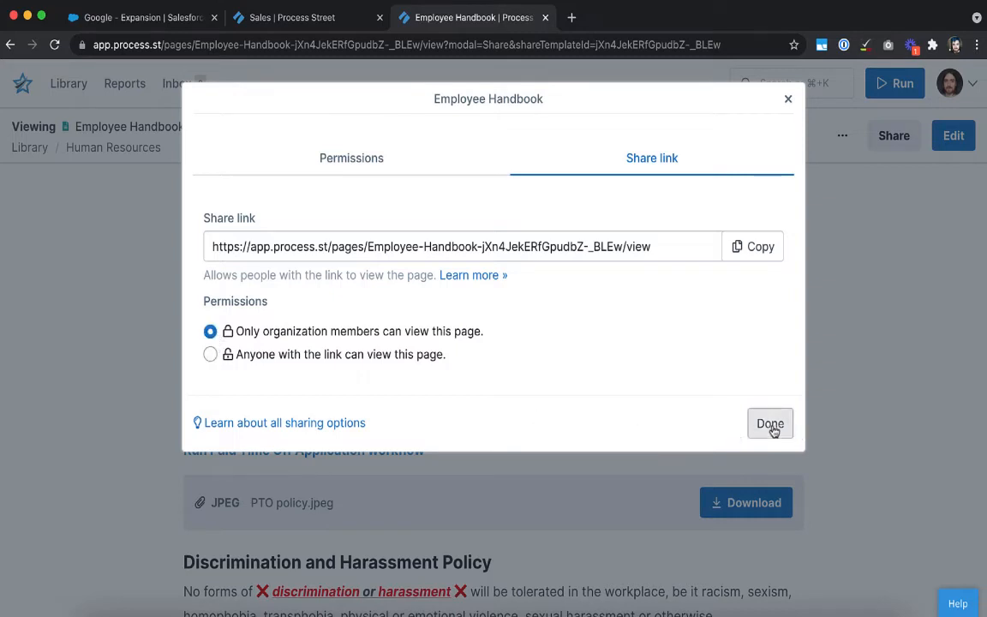